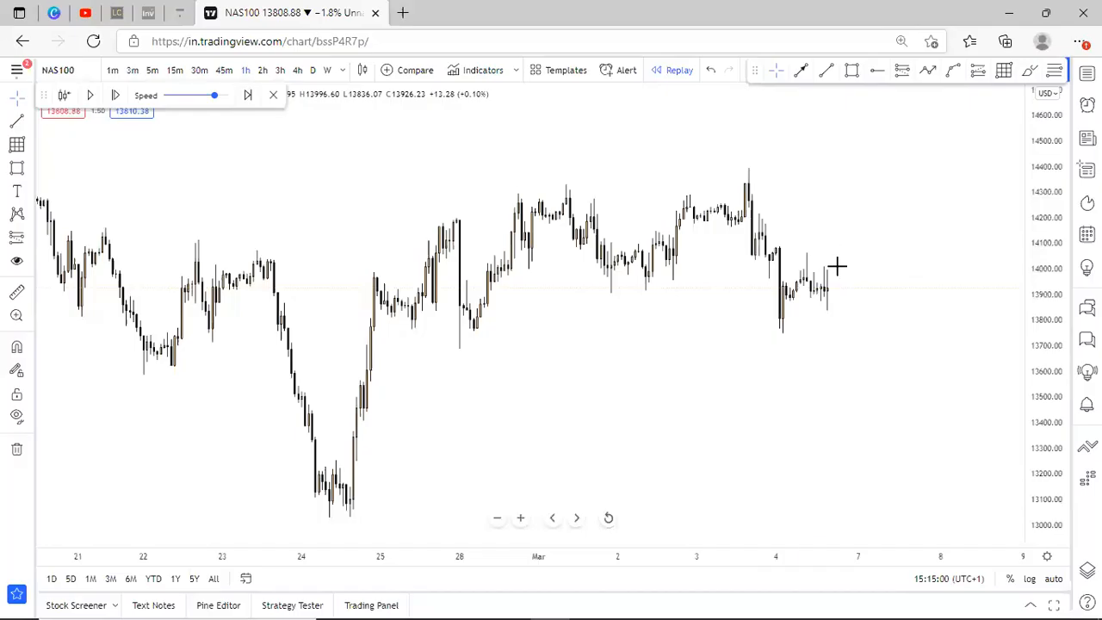
mouse_move(749, 323)
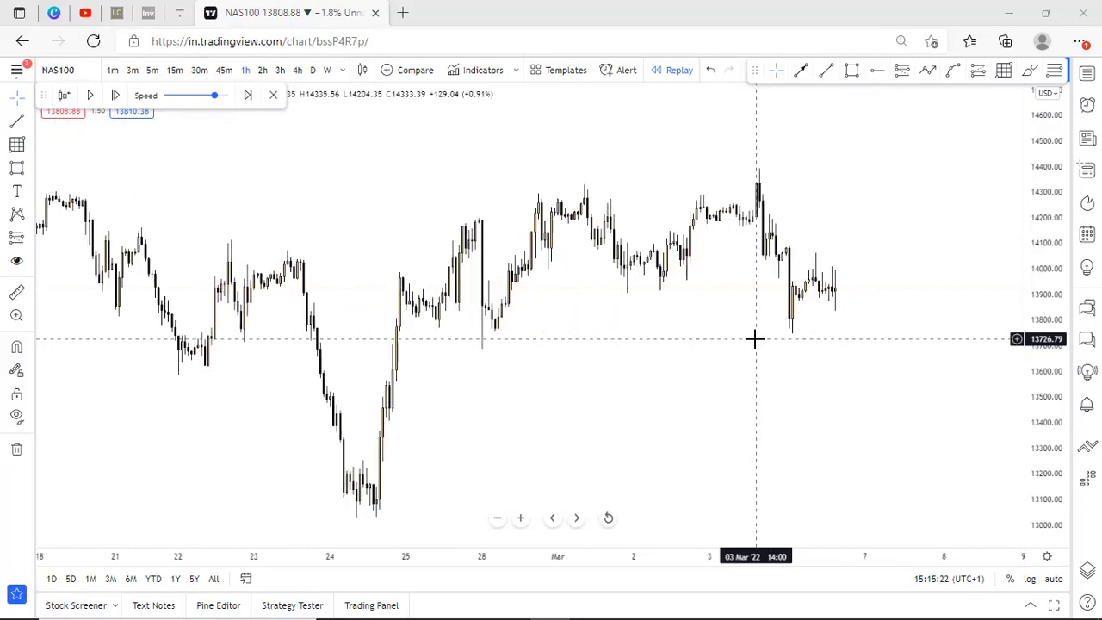
mouse_move(976, 371)
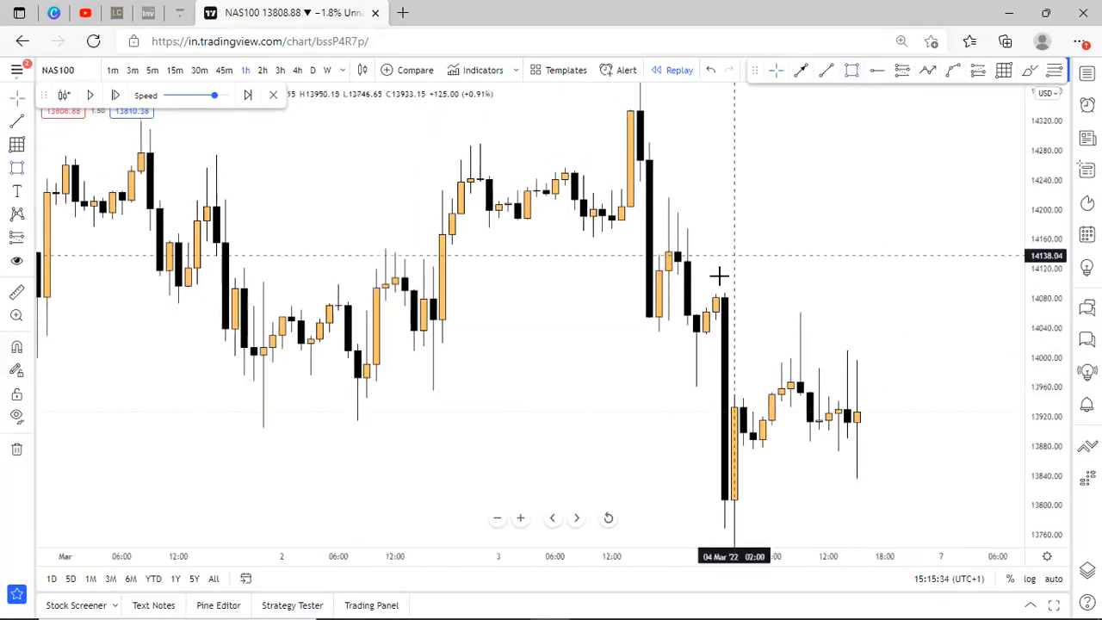
Step: Shift the chart to bring the two March 4 supply-zone rectangles into view
left_click_drag(719, 276, 818, 327)
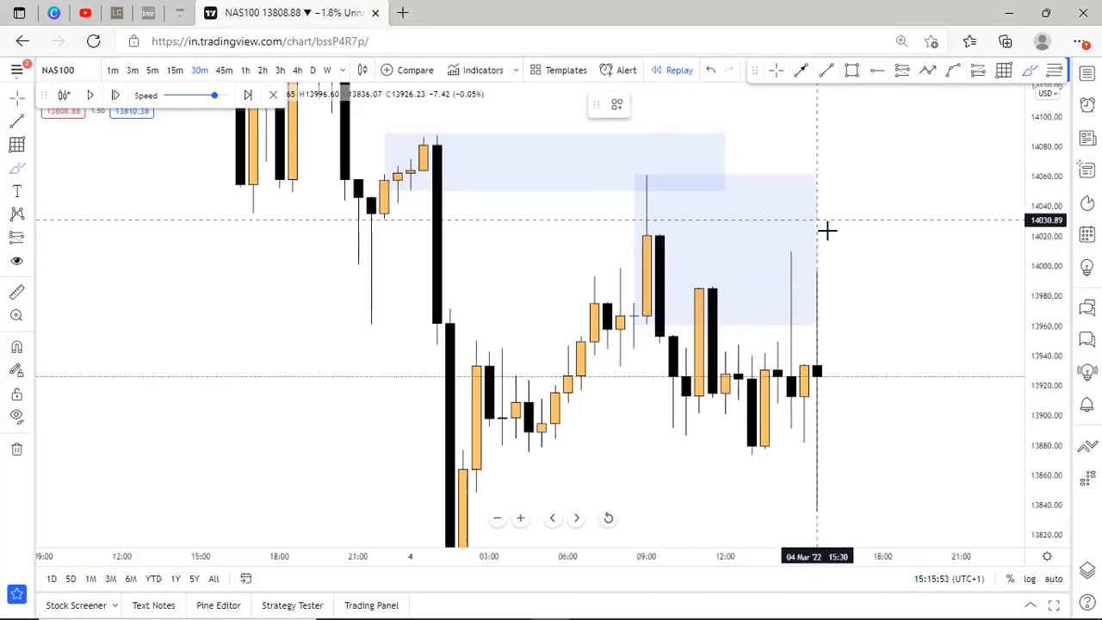
left_click_drag(827, 227, 801, 276)
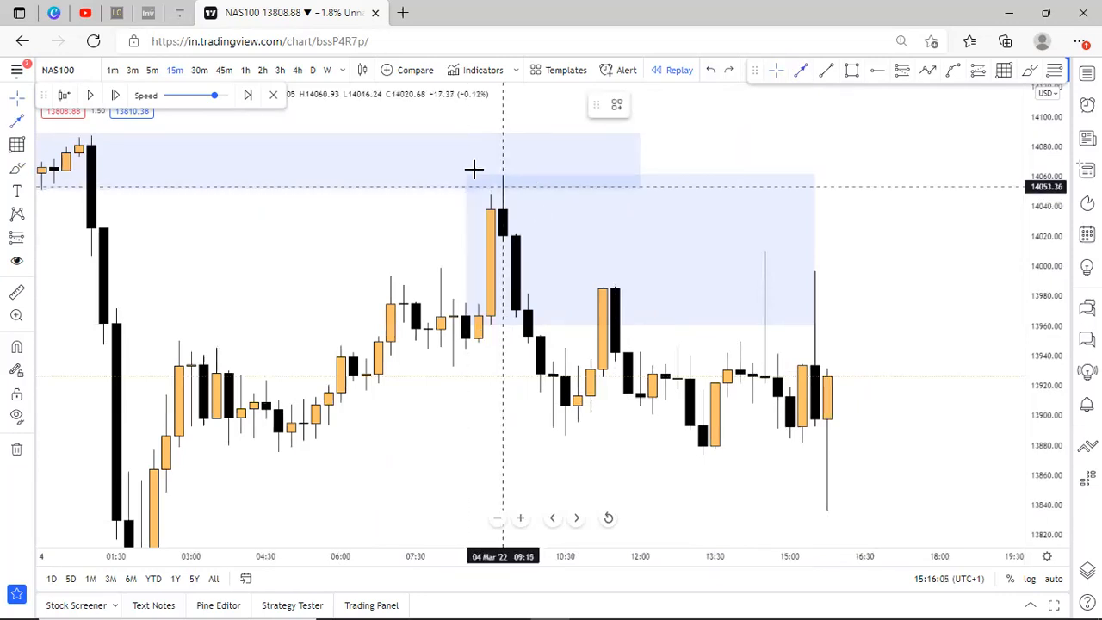
mouse_move(308, 451)
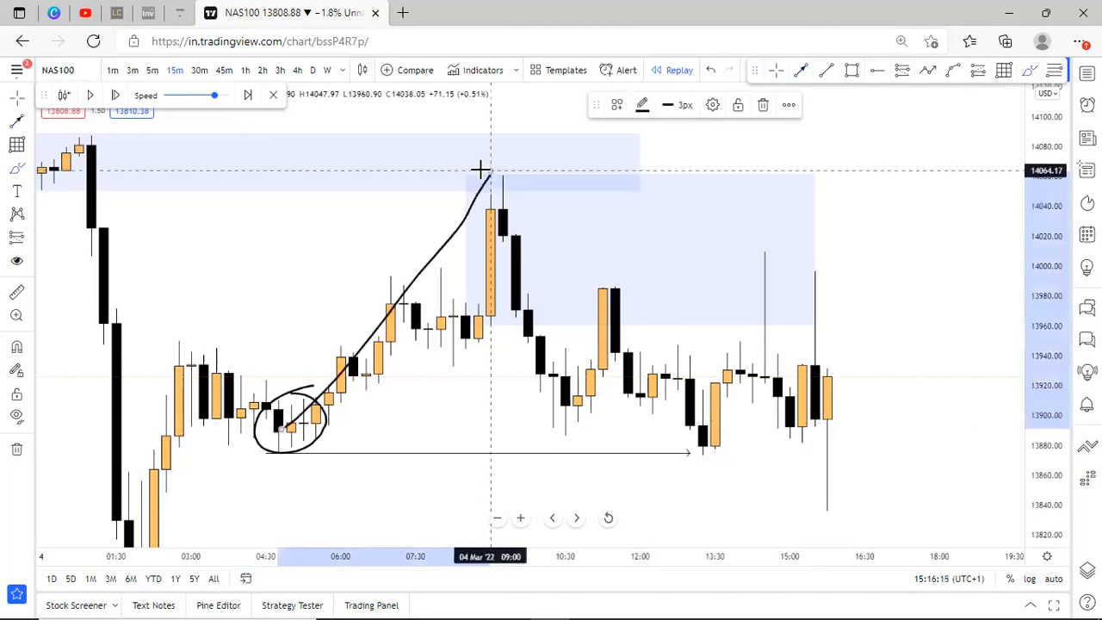
mouse_move(492, 166)
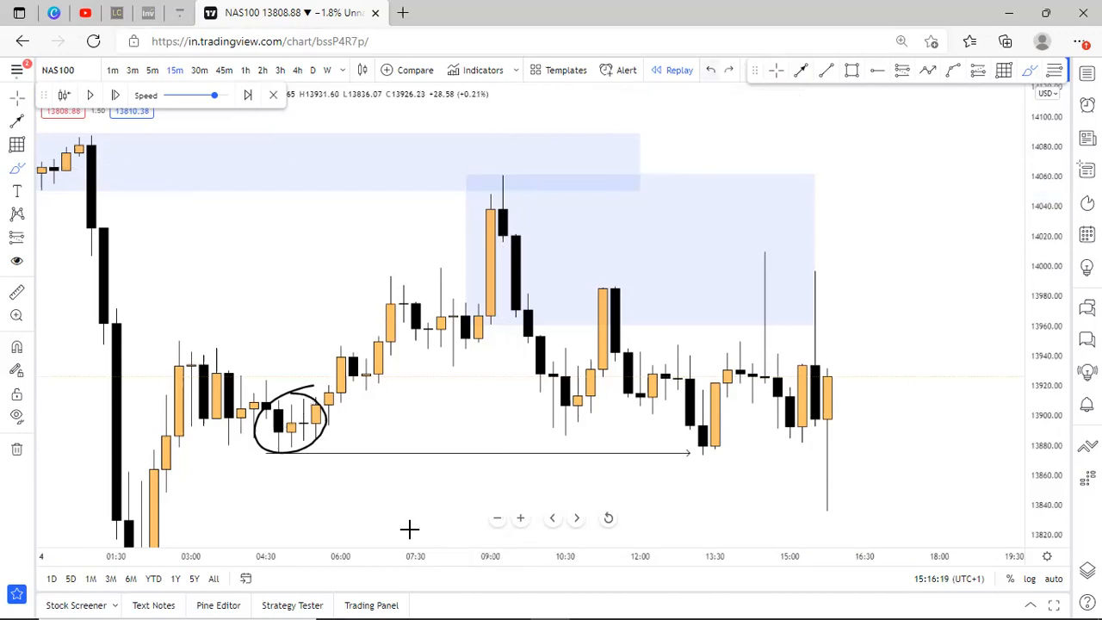
mouse_move(1005, 499)
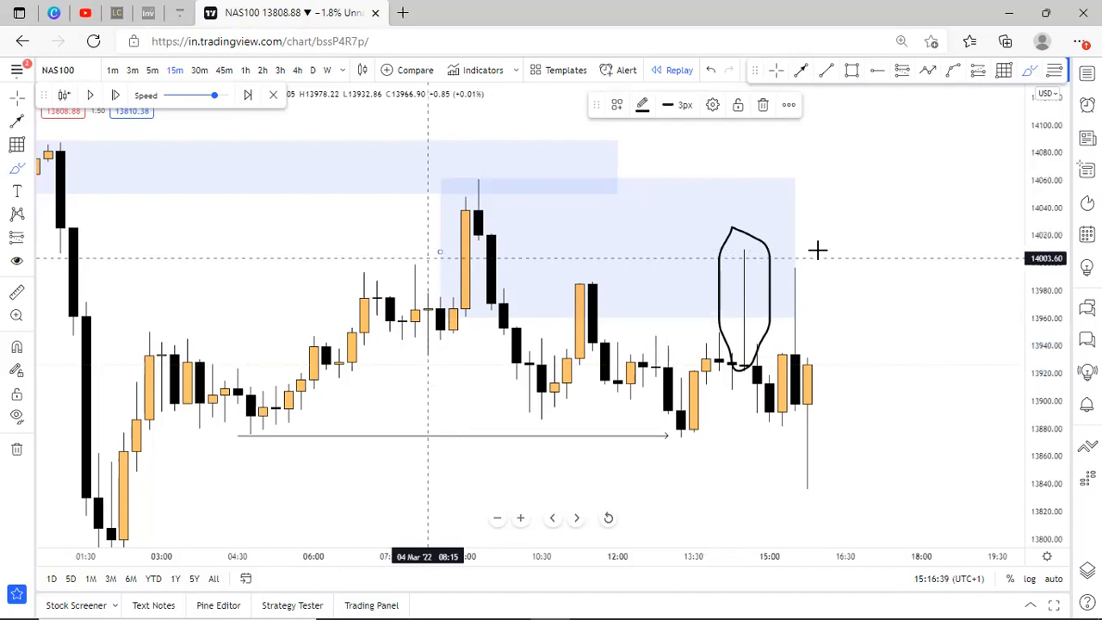
Step: Mark the 11:30 swing high with a horizontal ray and '$$$' label, then start an arrow from the 13:45 low
left_click_drag(444, 251, 818, 250)
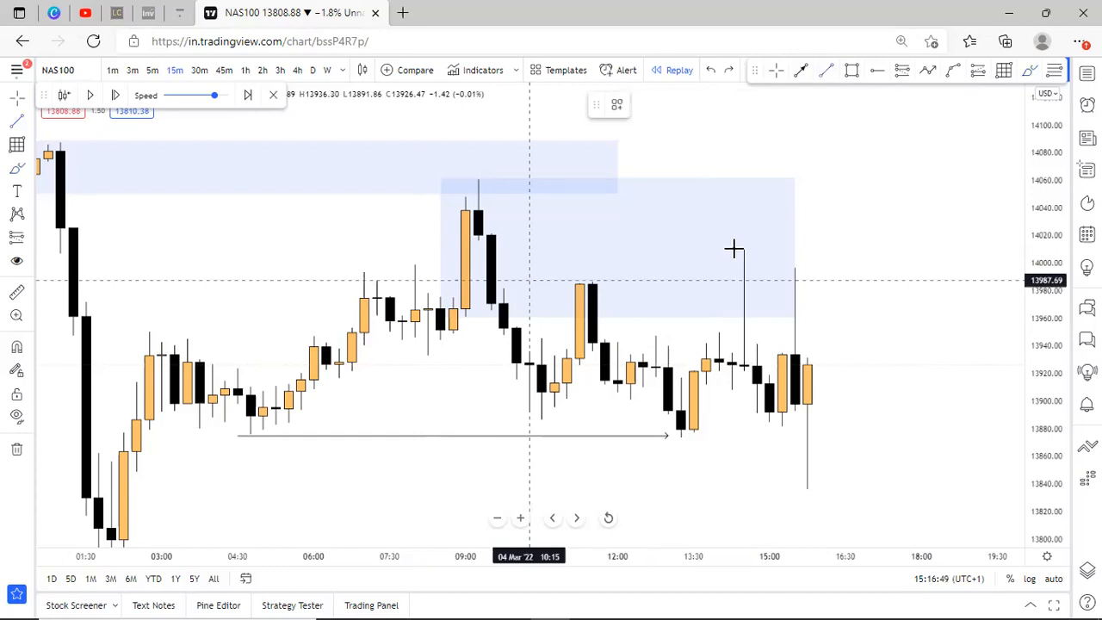
mouse_move(750, 284)
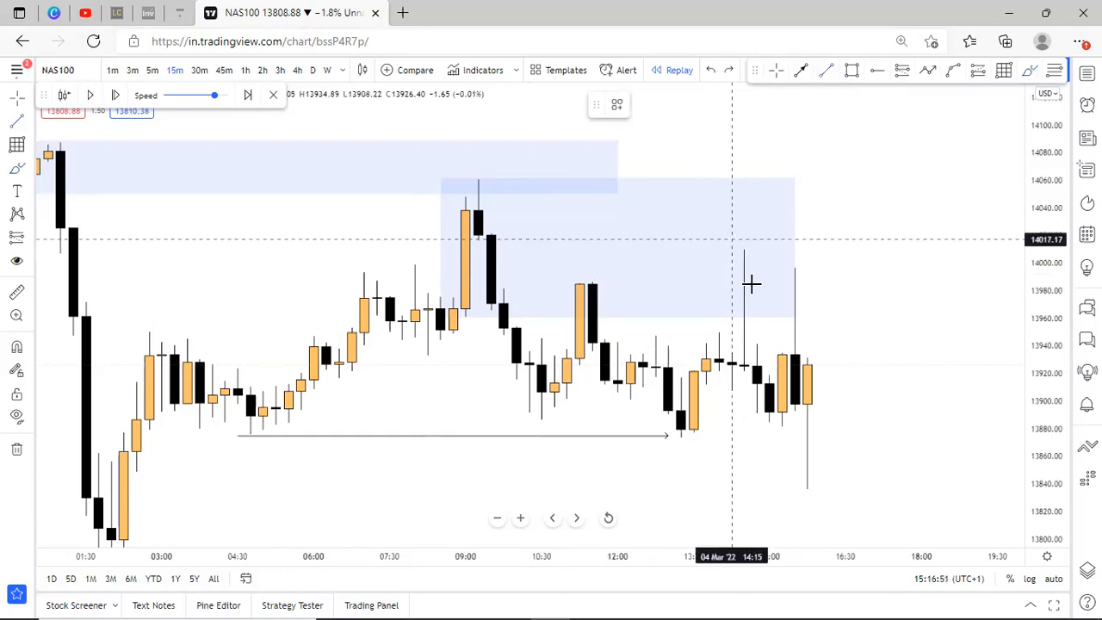
mouse_move(554, 284)
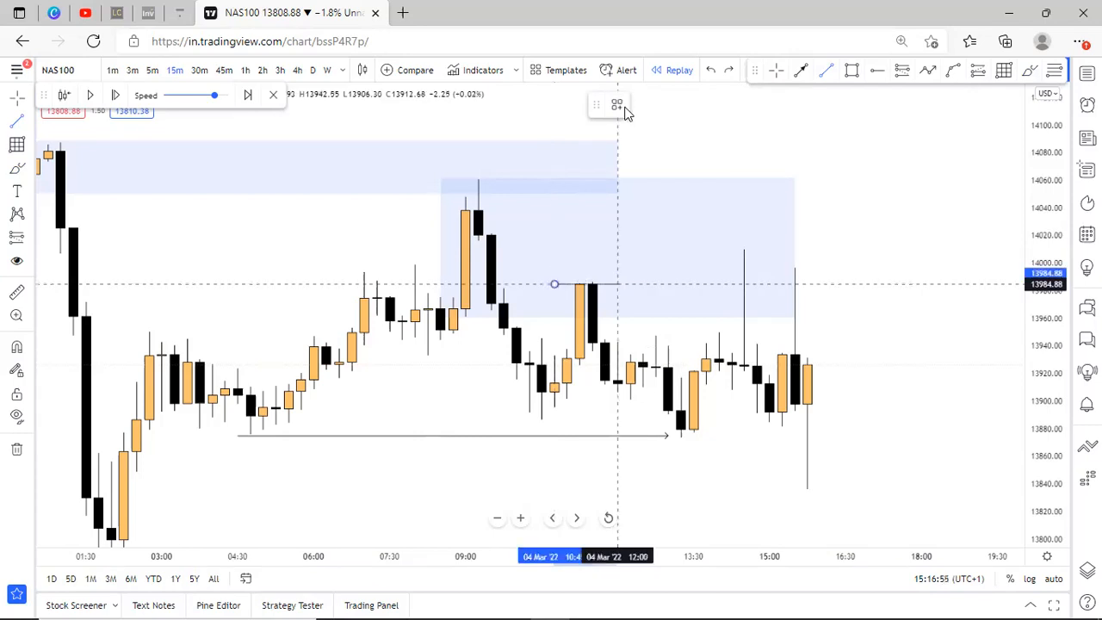
left_click(616, 286)
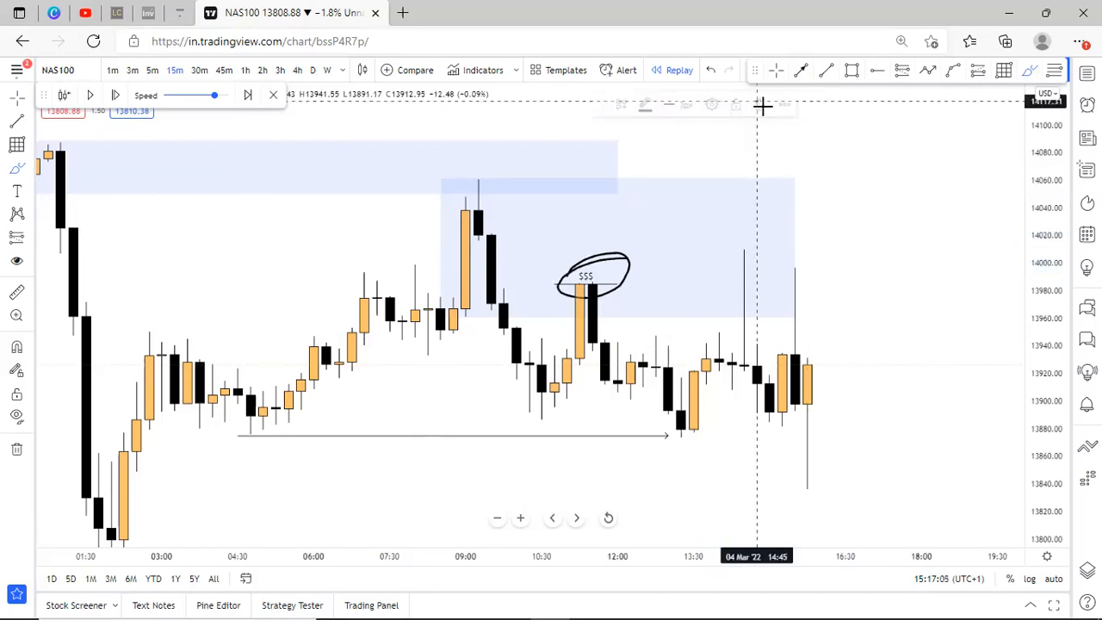
mouse_move(626, 238)
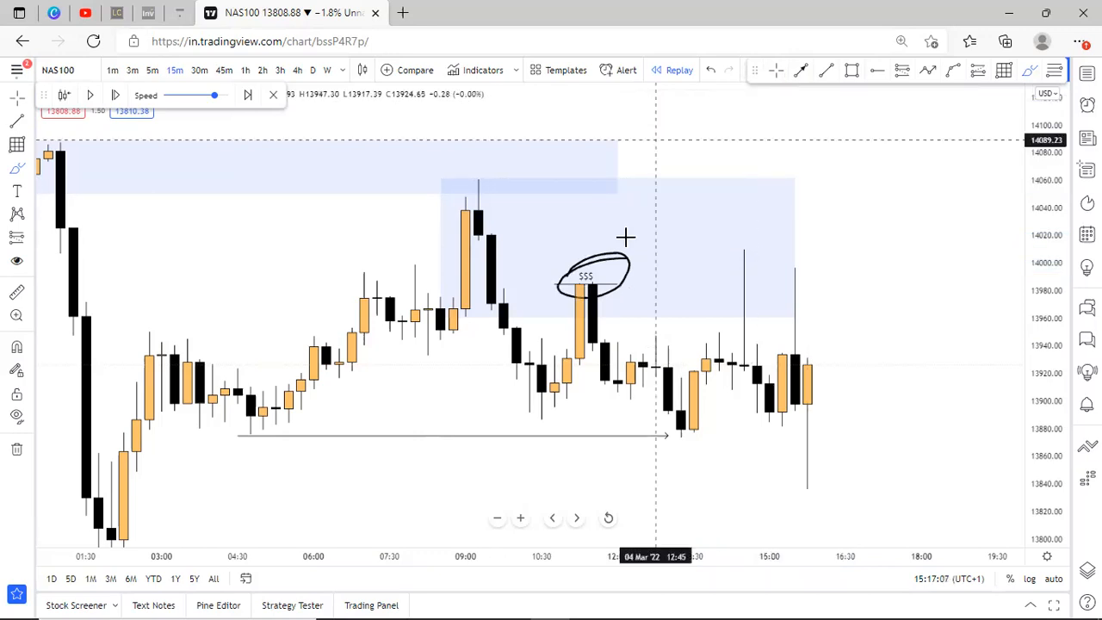
left_click(594, 275)
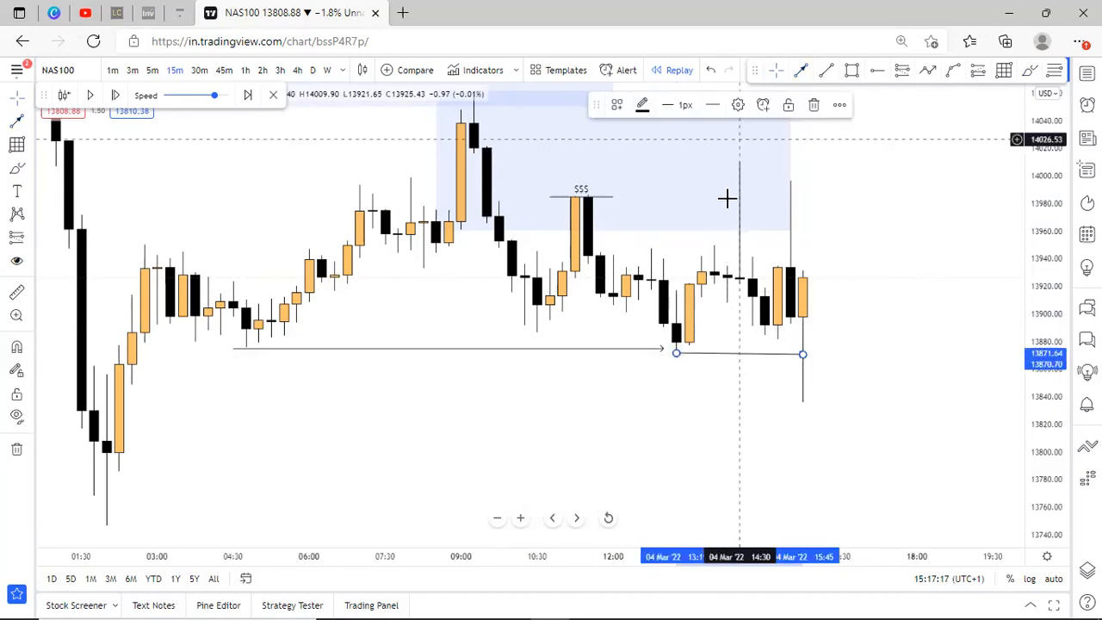
mouse_move(806, 356)
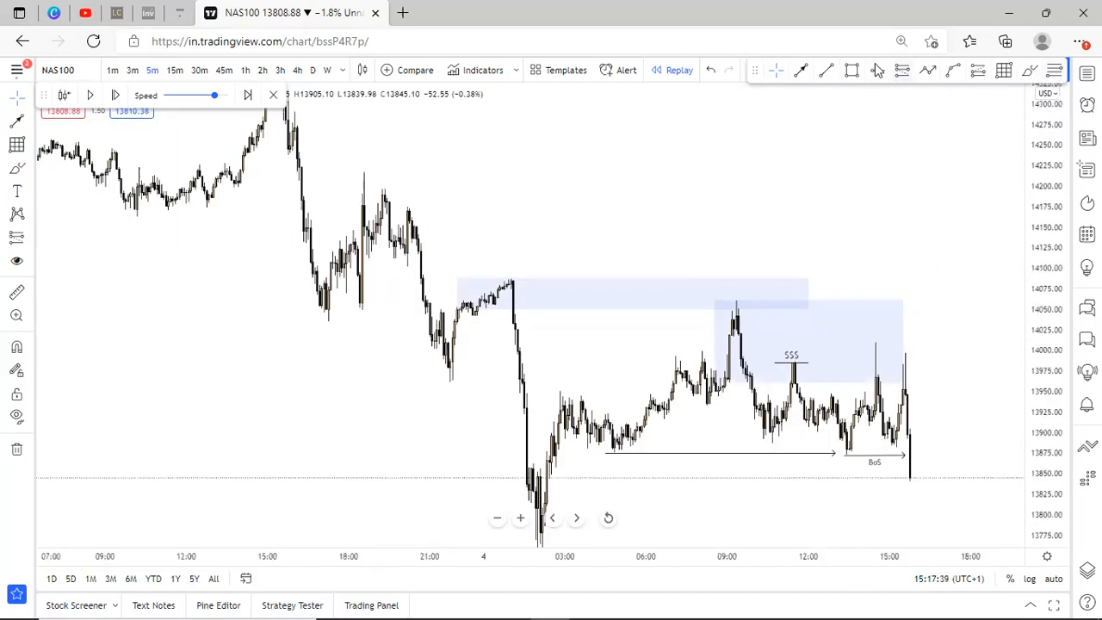
mouse_move(503, 262)
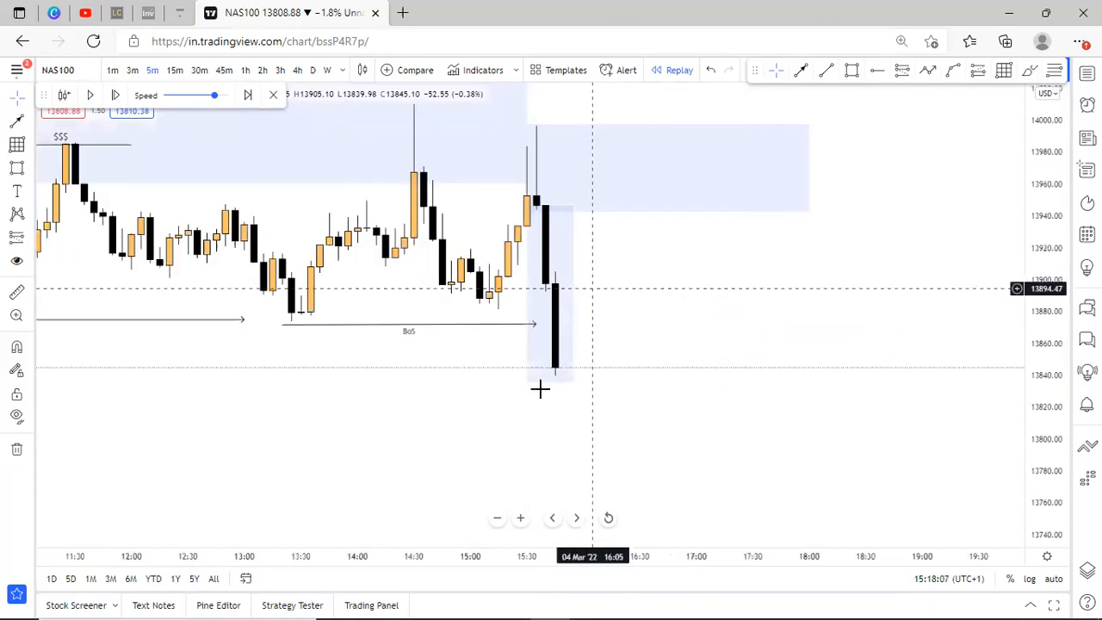
mouse_move(767, 93)
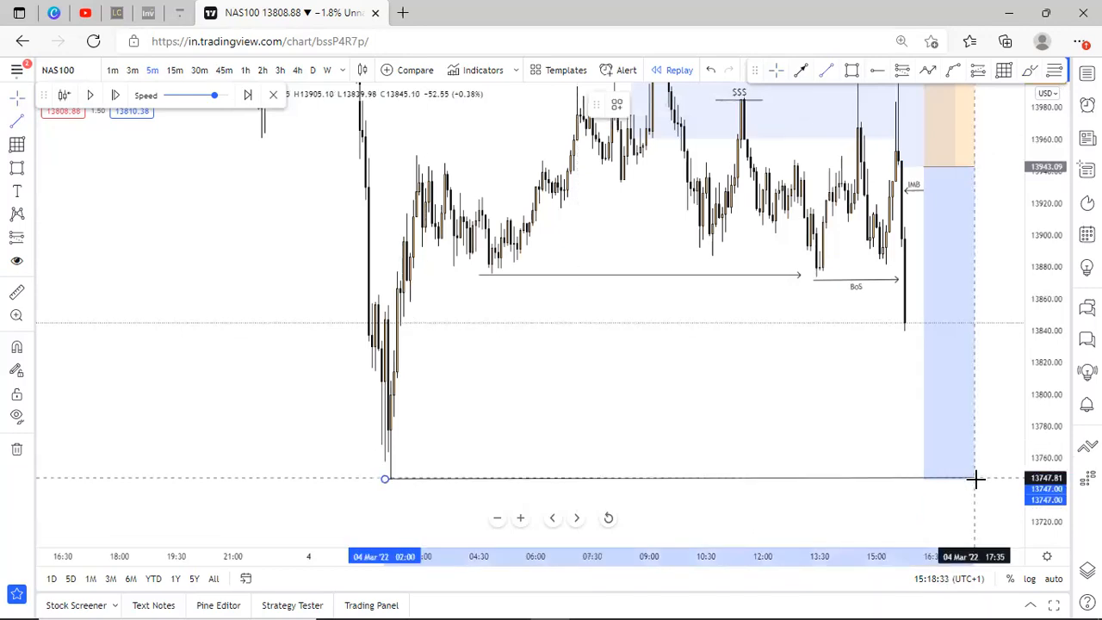
mouse_move(844, 448)
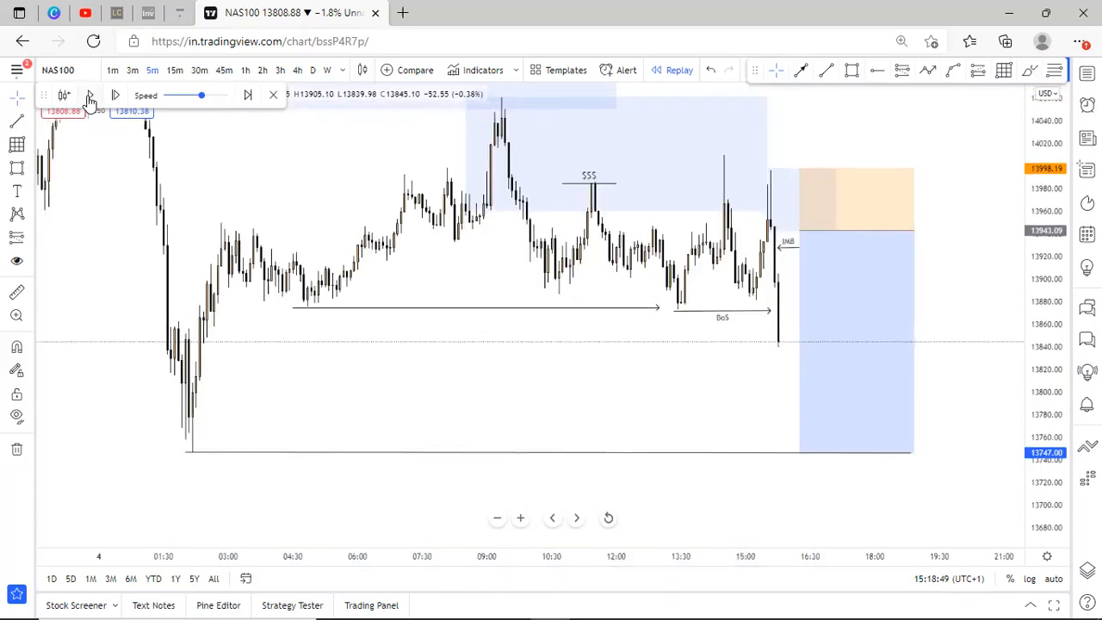
Step: Place a short position at the zone edge with stop above and target at the low, then advance the replay a few bars
left_click(115, 94)
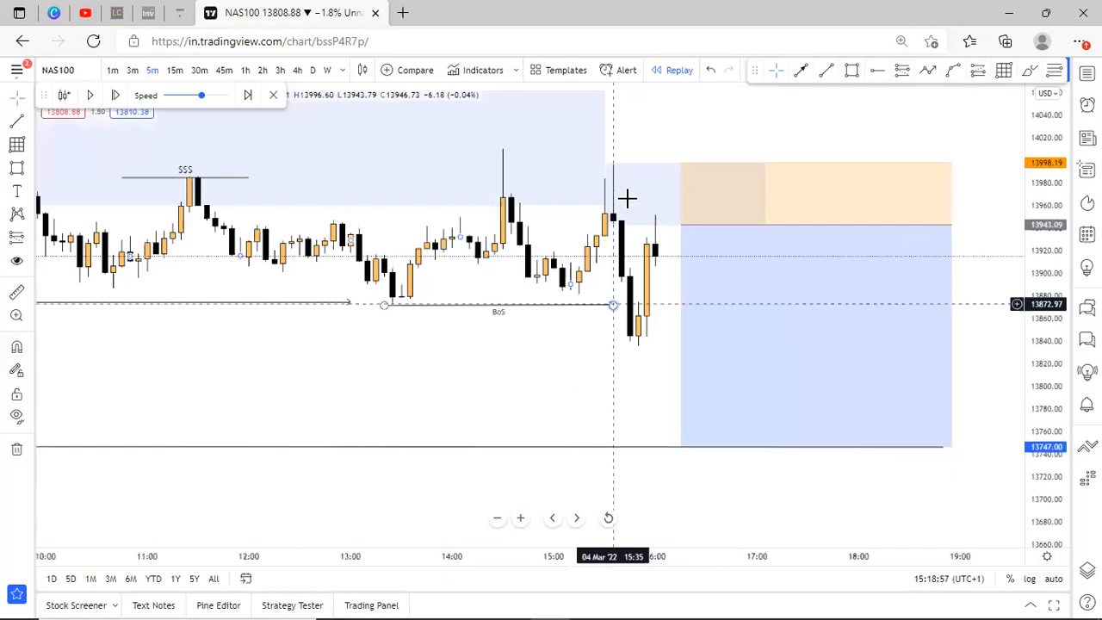
mouse_move(637, 233)
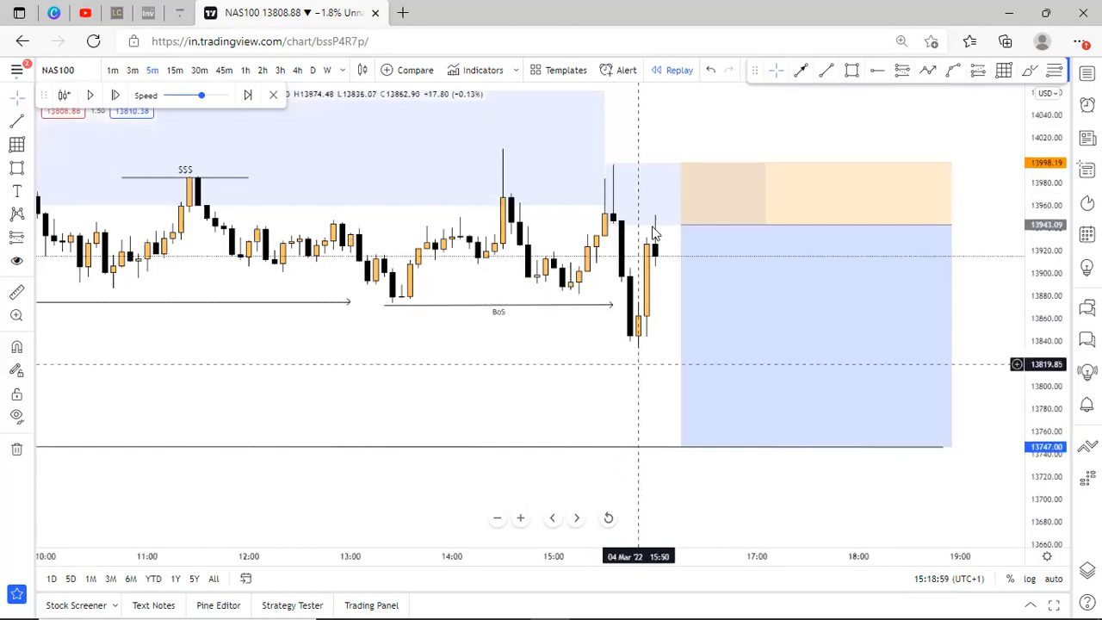
left_click(640, 233)
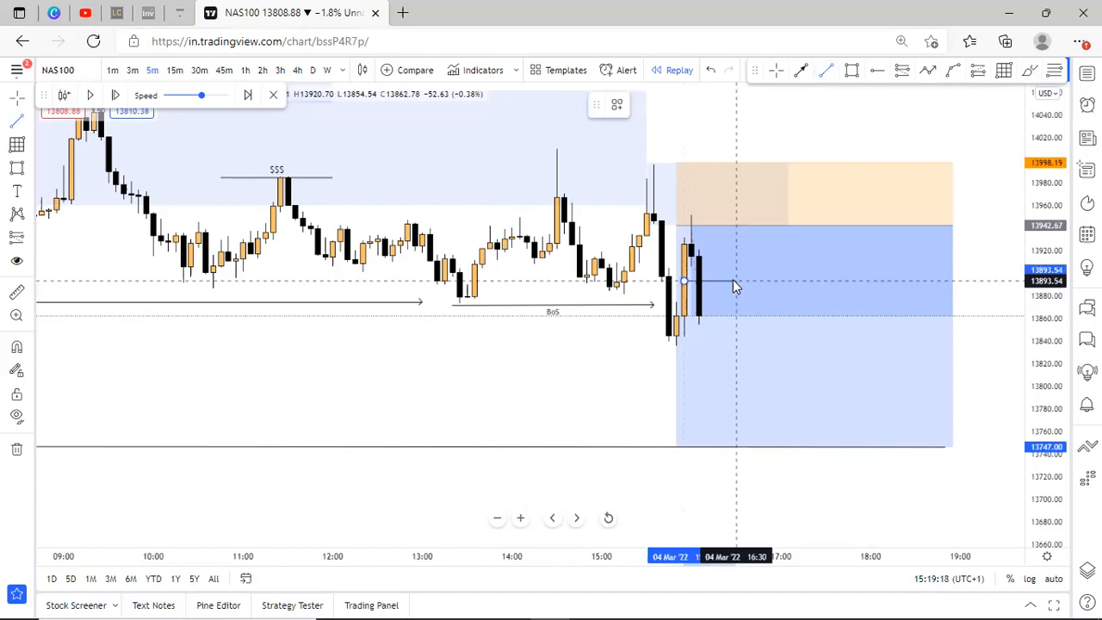
left_click(698, 284)
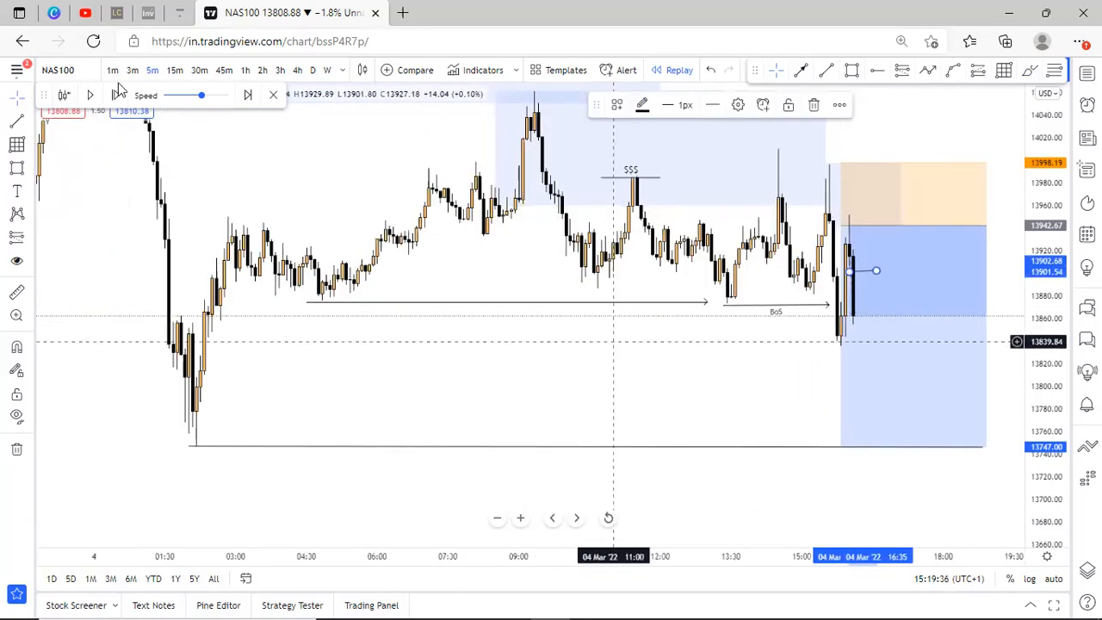
left_click(90, 94)
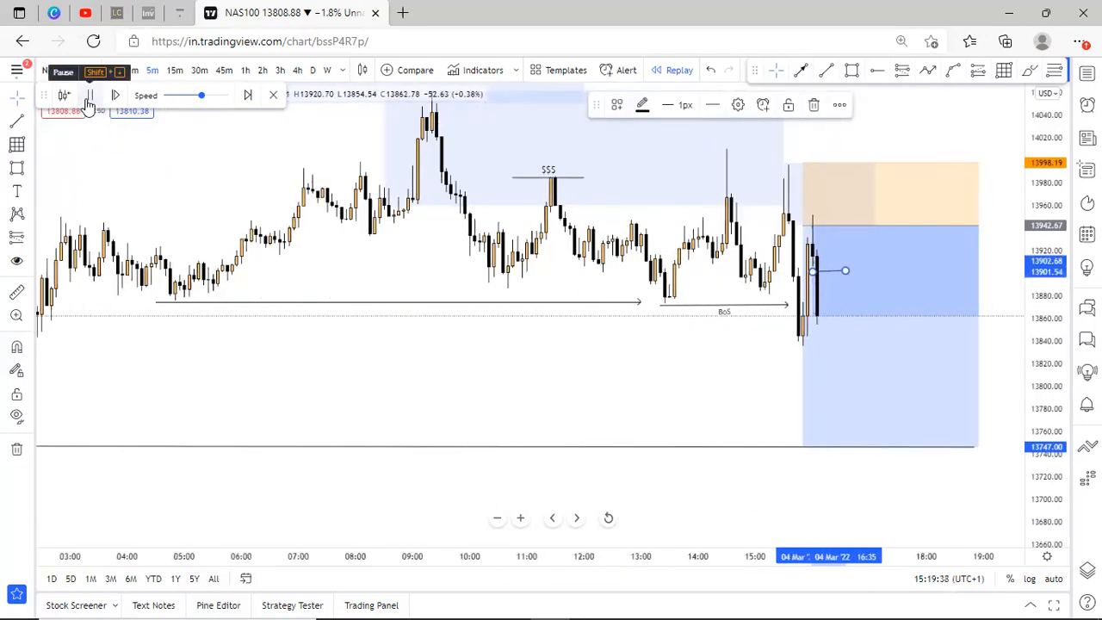
left_click(90, 95)
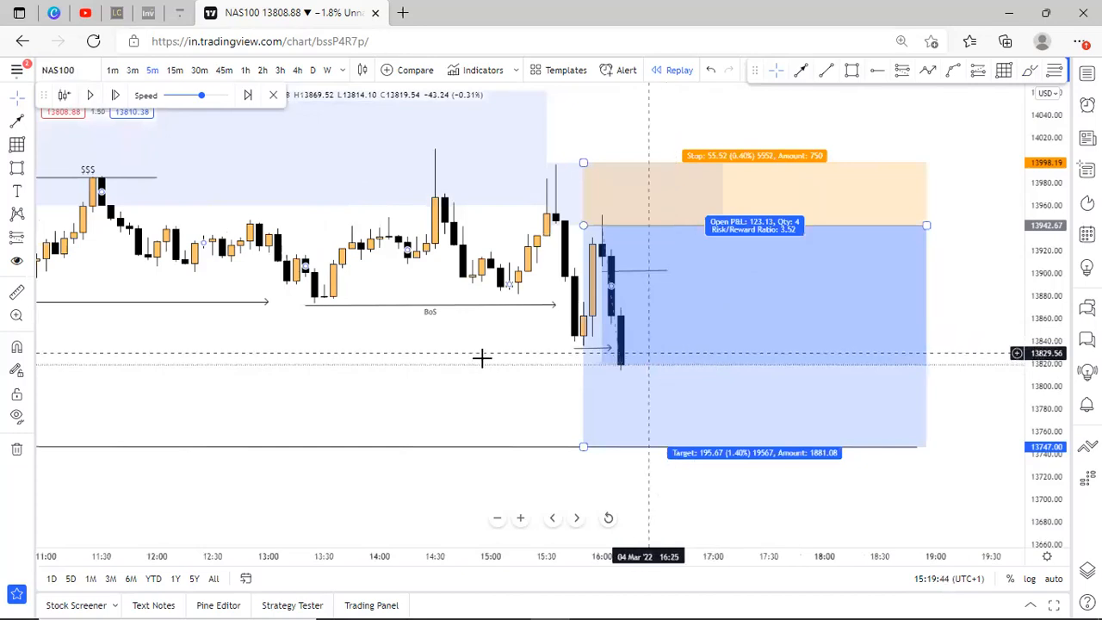
mouse_move(602, 193)
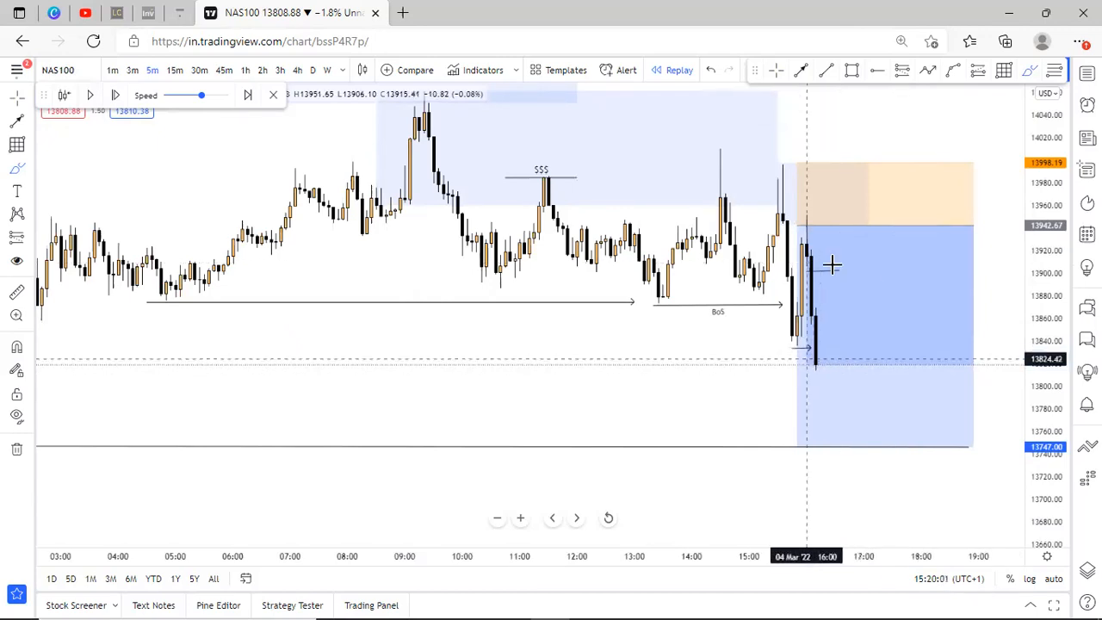
mouse_move(764, 231)
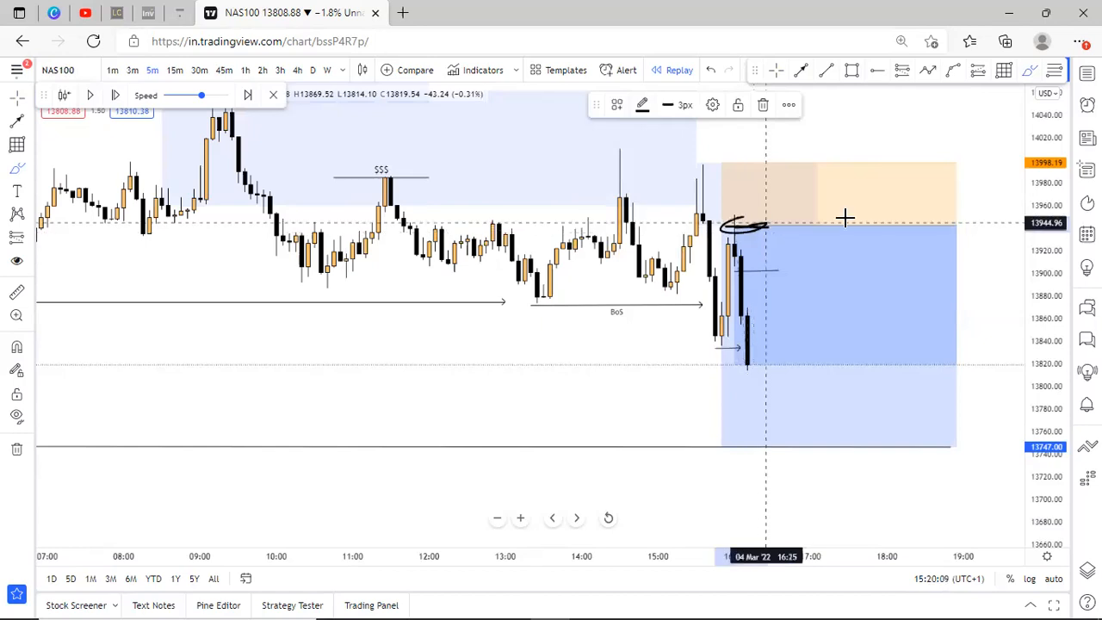
mouse_move(735, 427)
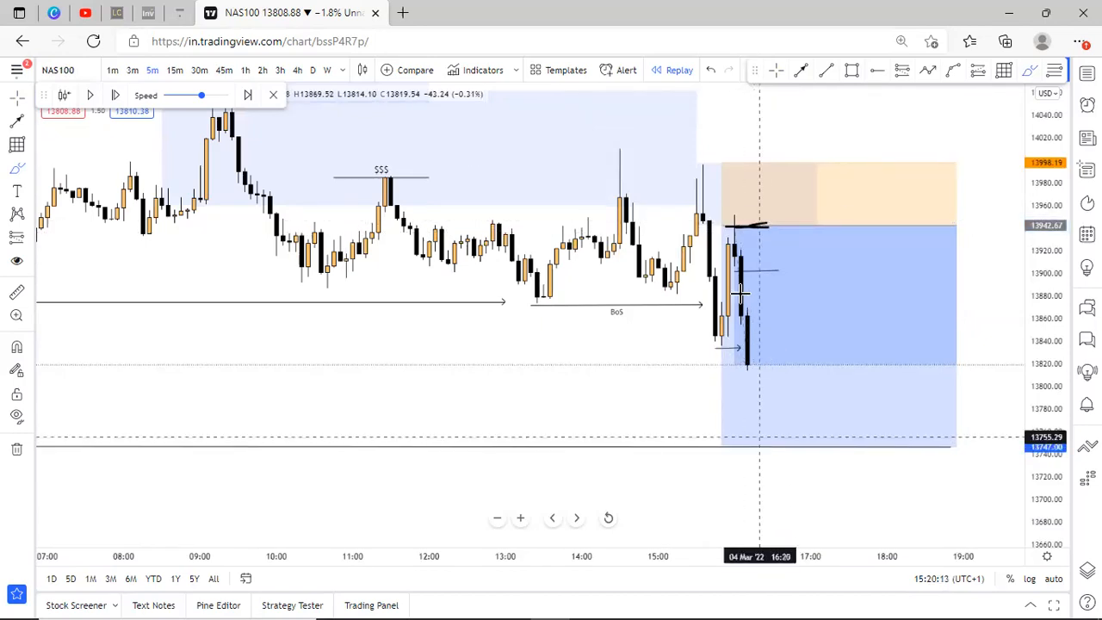
mouse_move(790, 268)
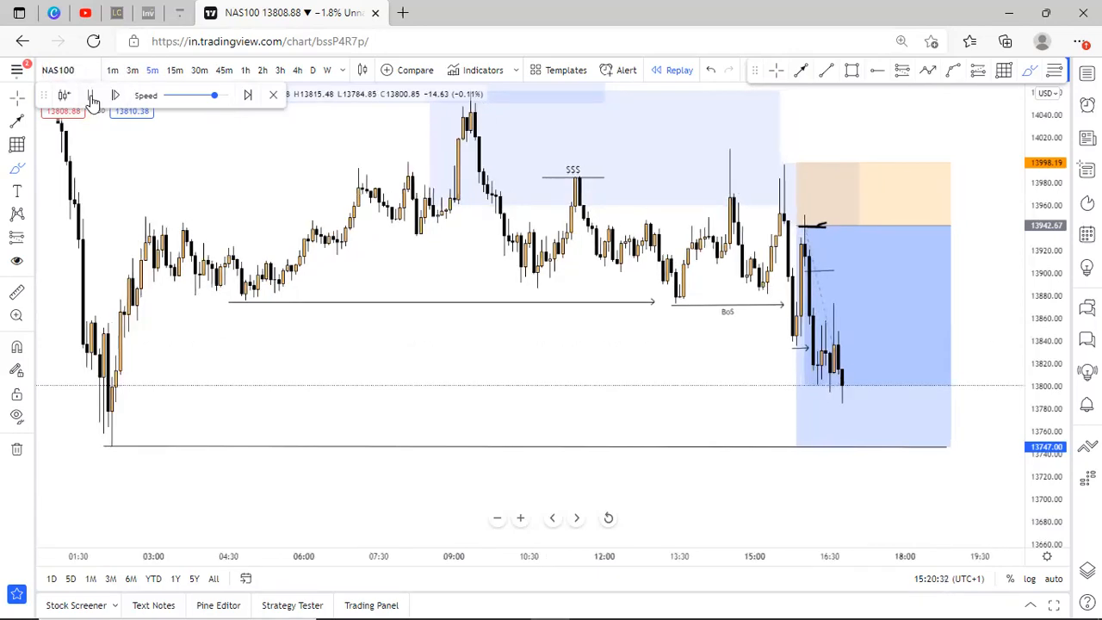
Step: Pause the replay as price tags the short's target near 13747
left_click(113, 95)
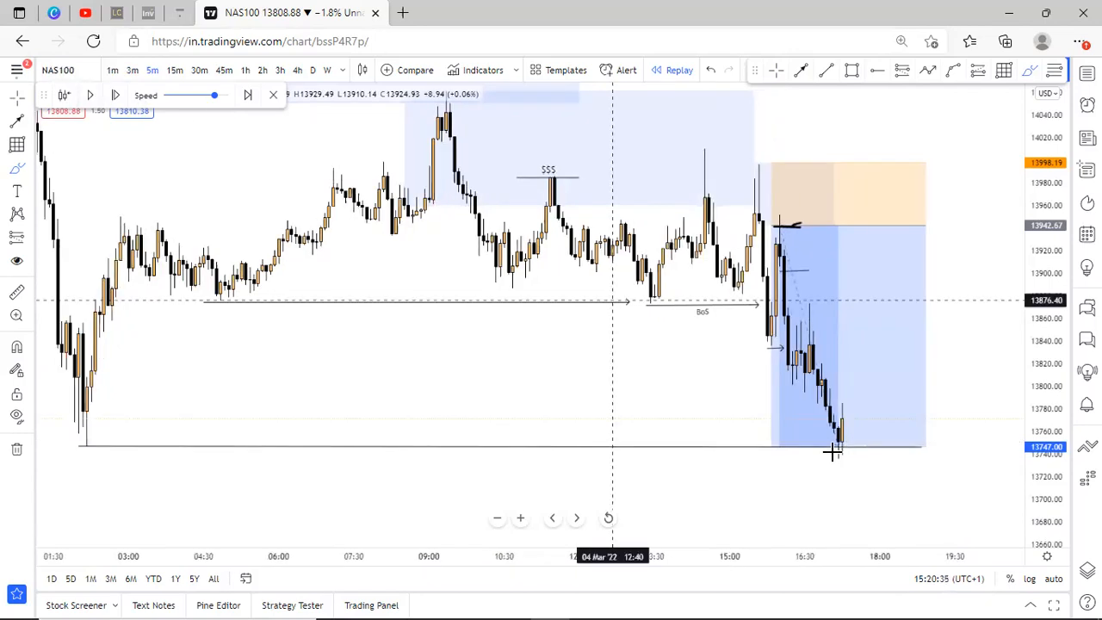
mouse_move(816, 422)
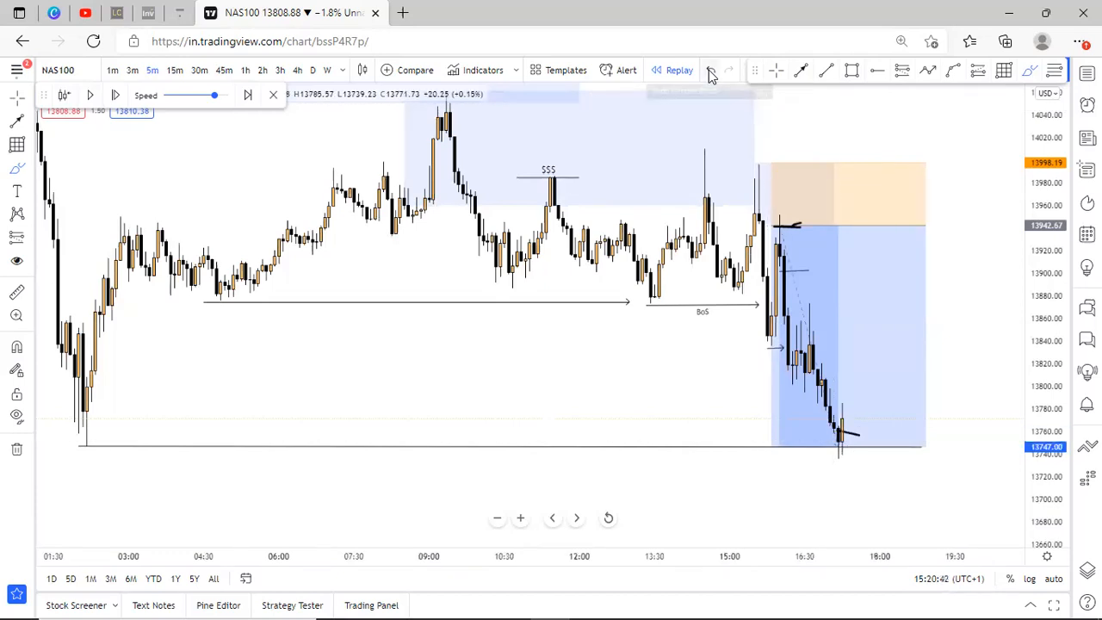
mouse_move(721, 141)
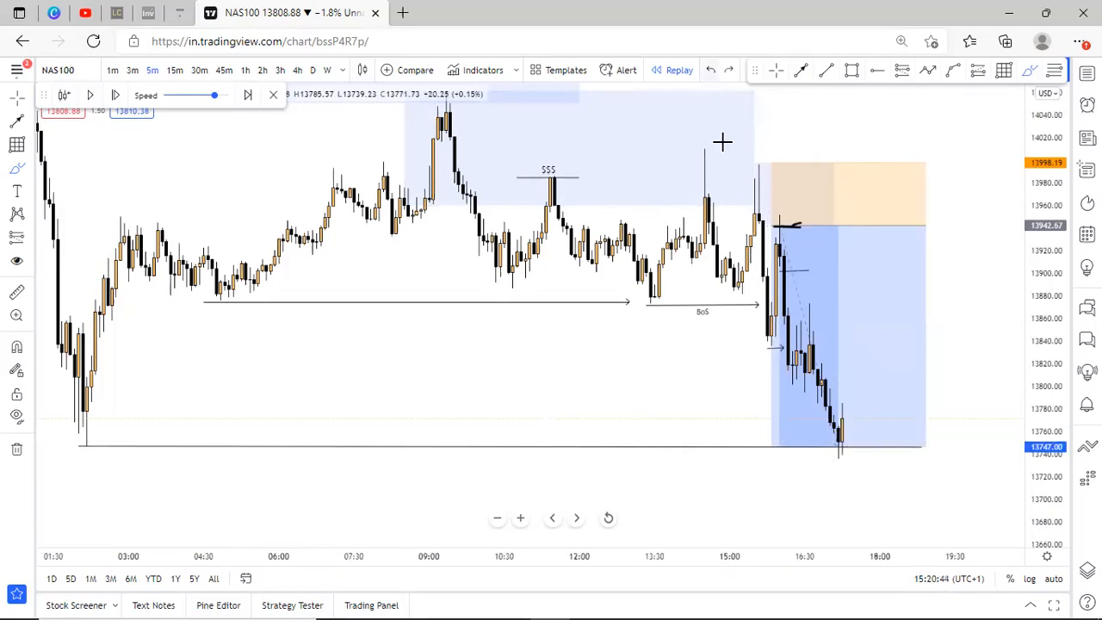
mouse_move(840, 134)
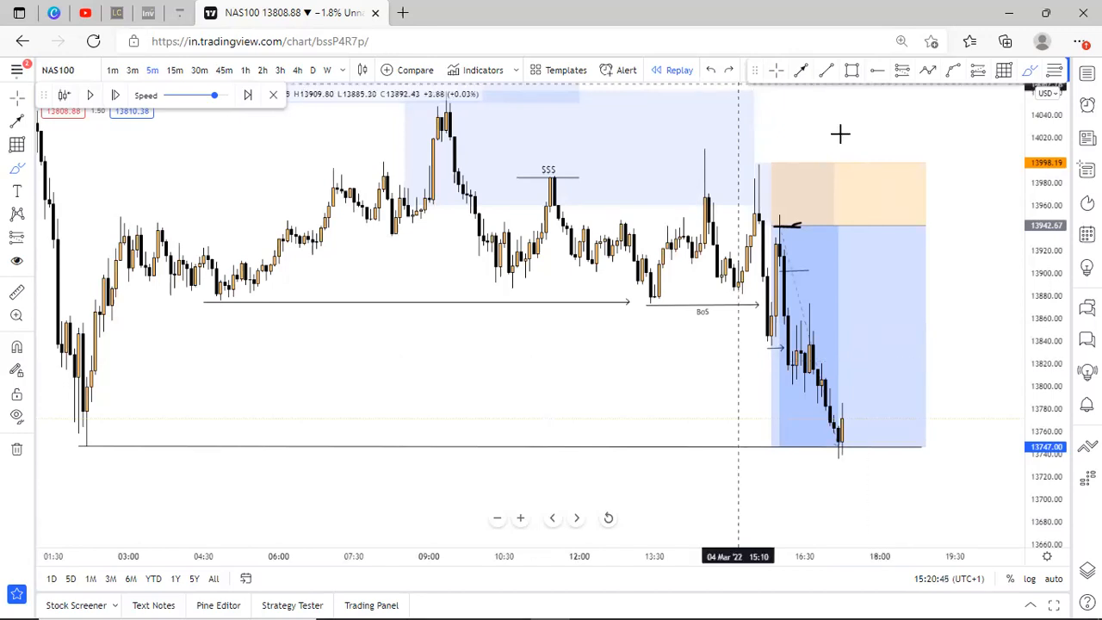
mouse_move(792, 222)
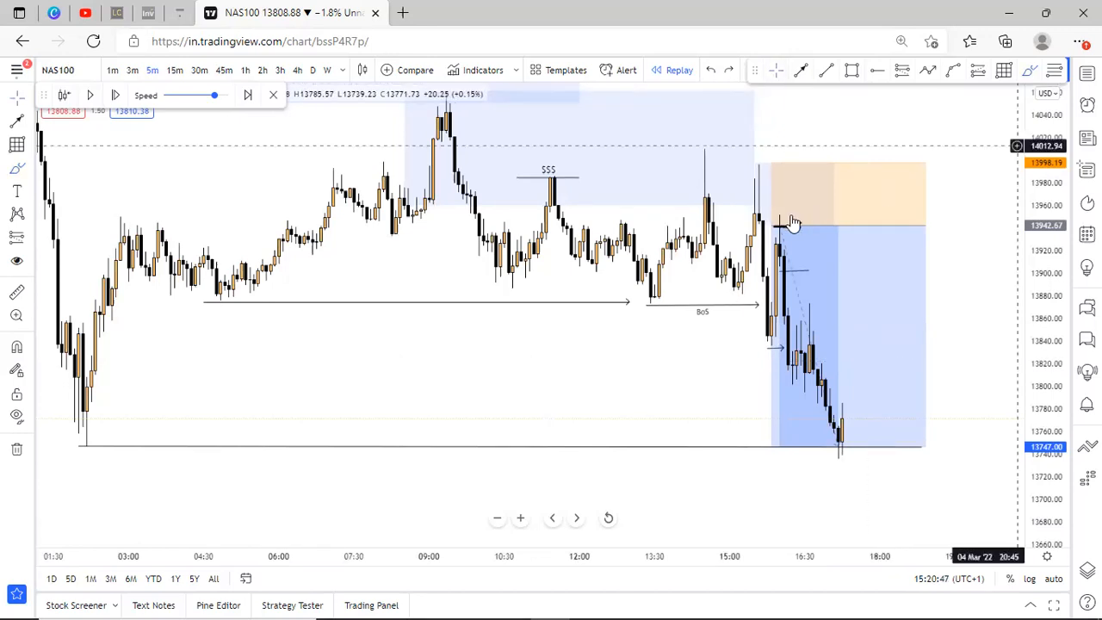
Step: Scroll right and delete the sketched brush projection of the expected price path
scroll("right", 3)
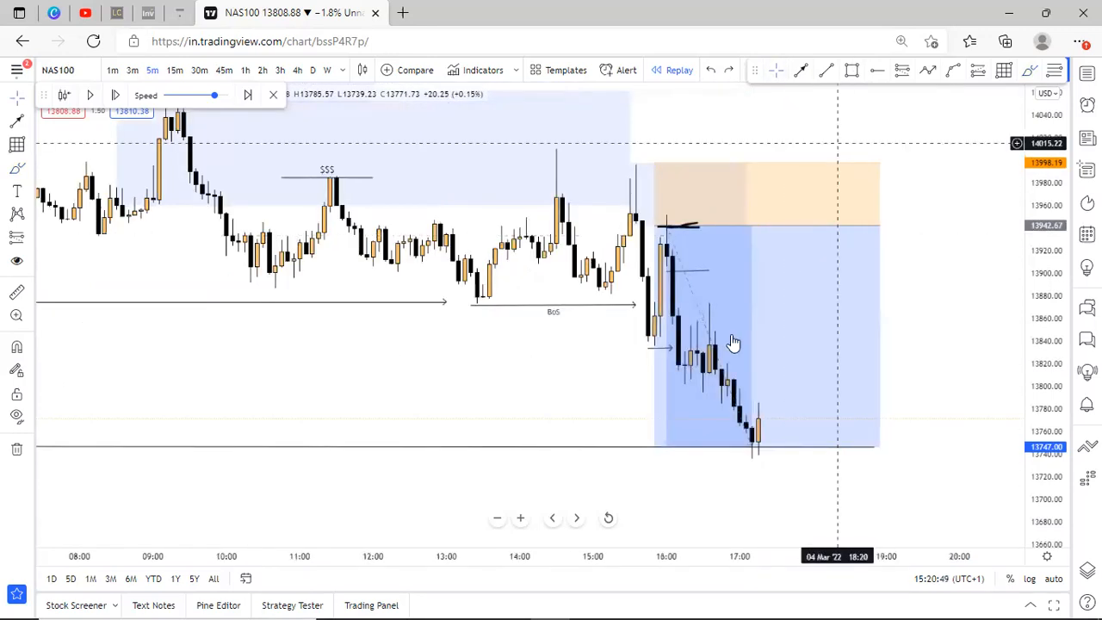
mouse_move(646, 353)
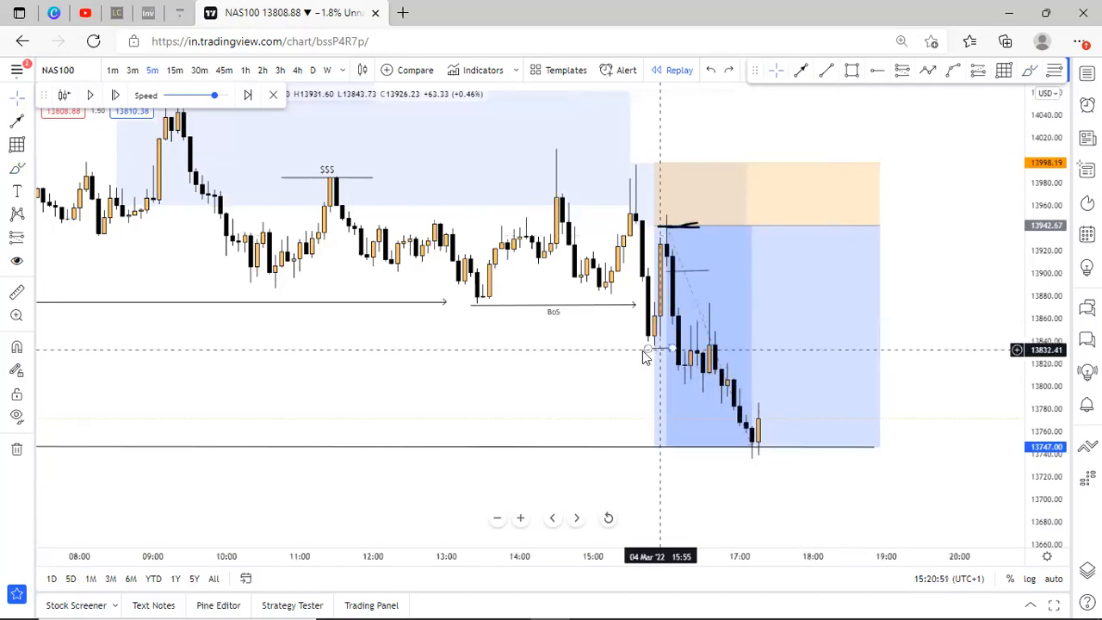
mouse_move(654, 353)
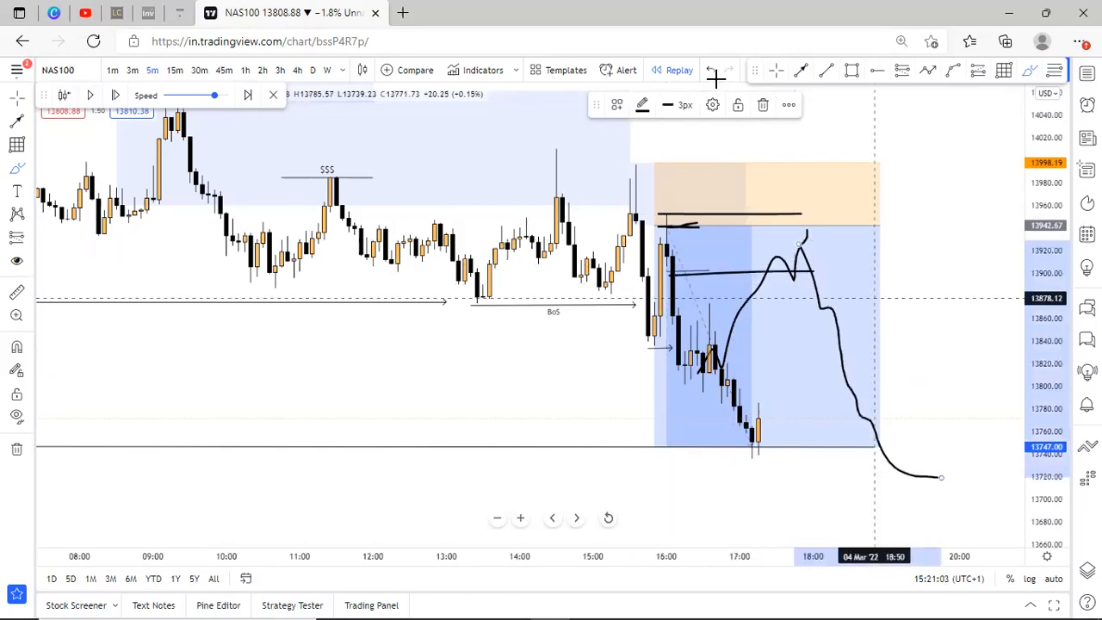
left_click(709, 69)
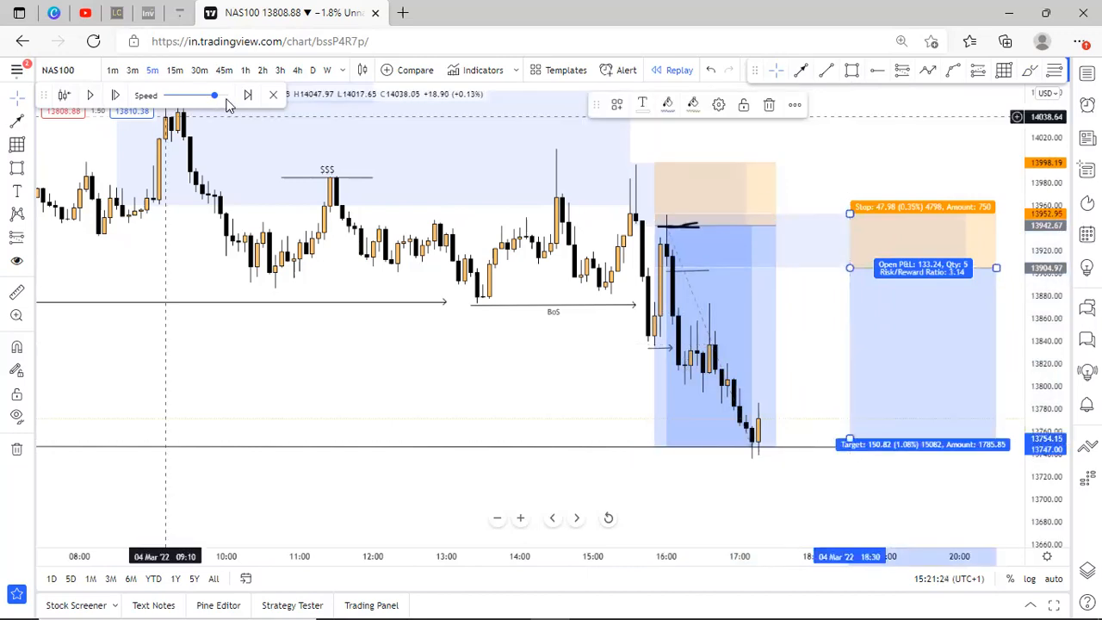
Step: Run the replay through price's bounce back into the second short's entry area, pausing at the retracement
left_click(89, 95)
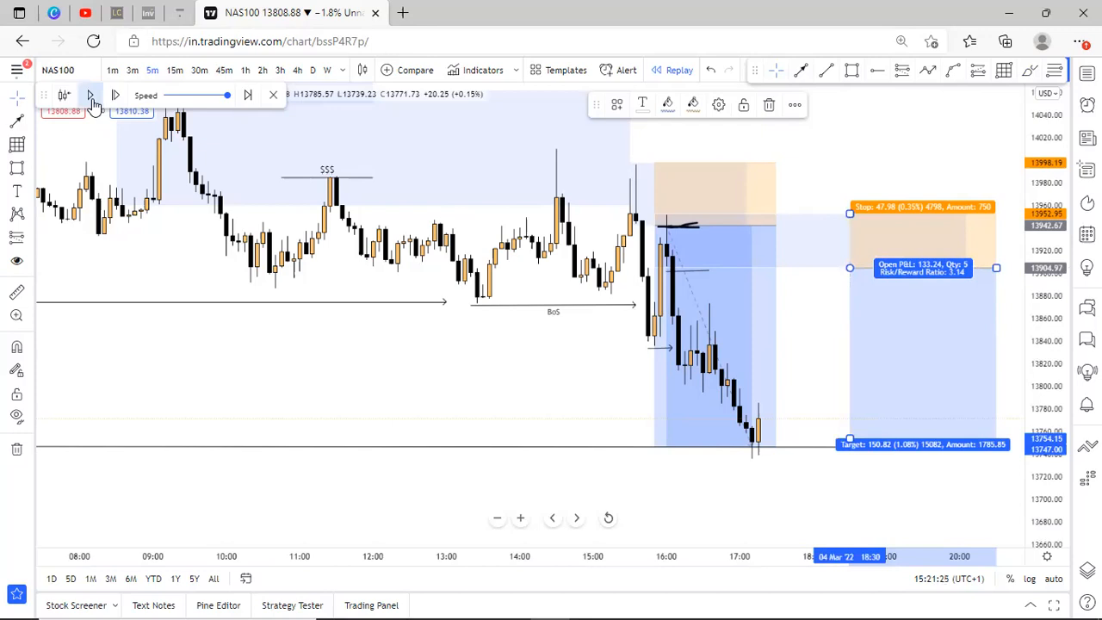
left_click(115, 94)
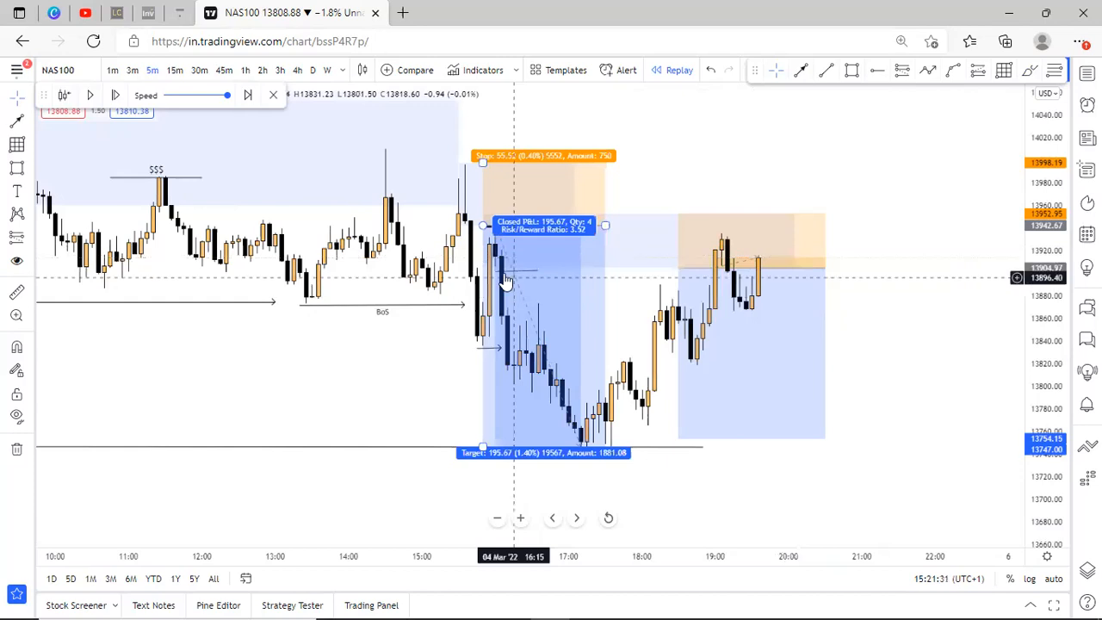
left_click(114, 94)
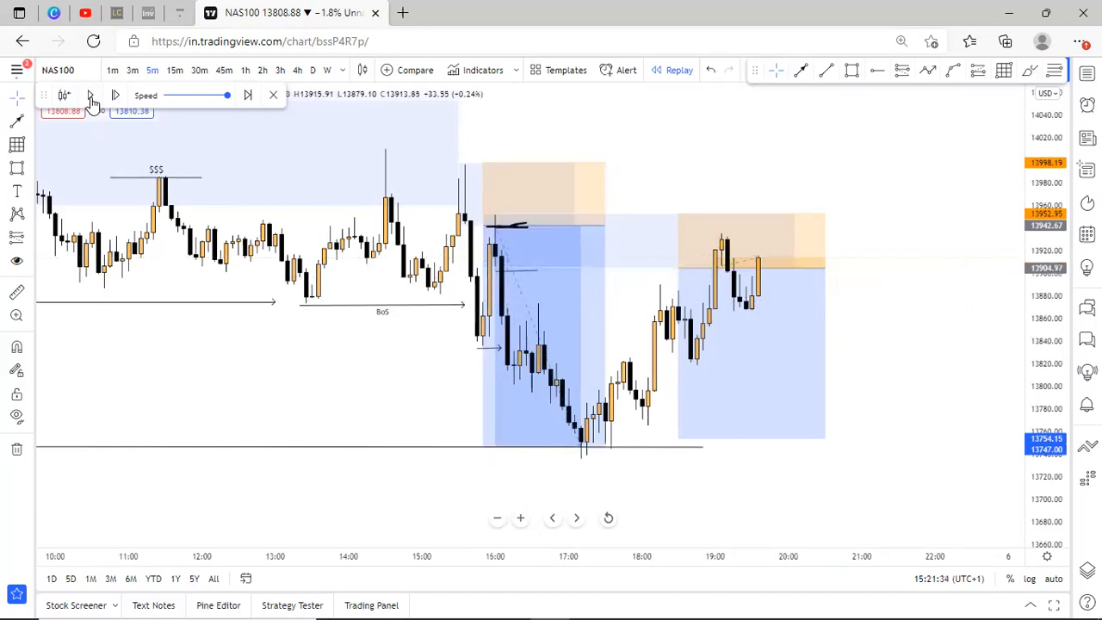
left_click(115, 95)
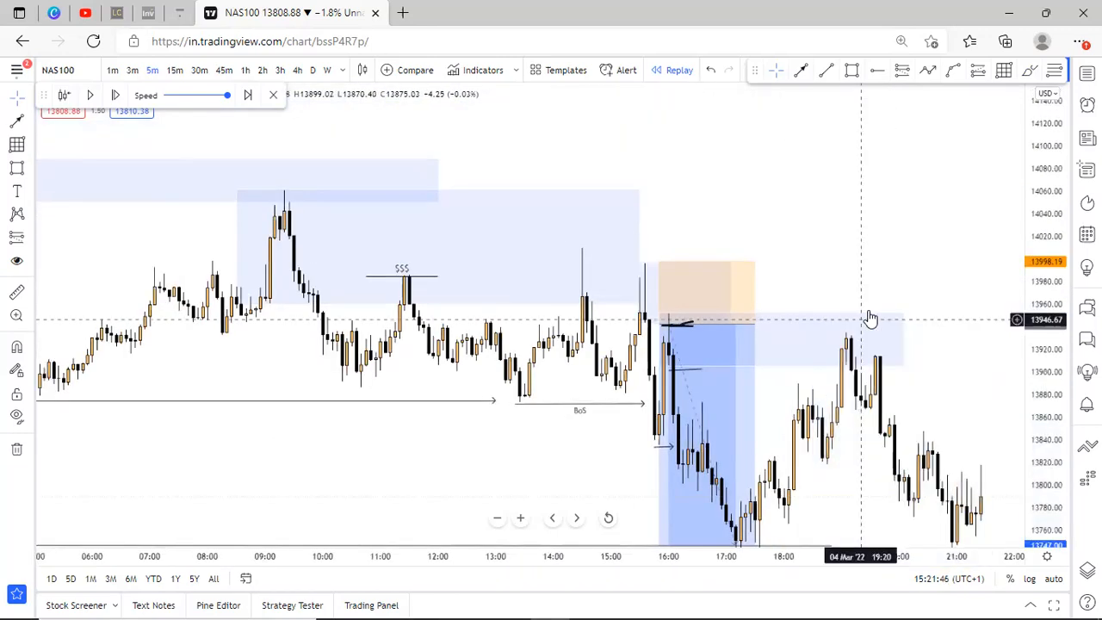
mouse_move(544, 220)
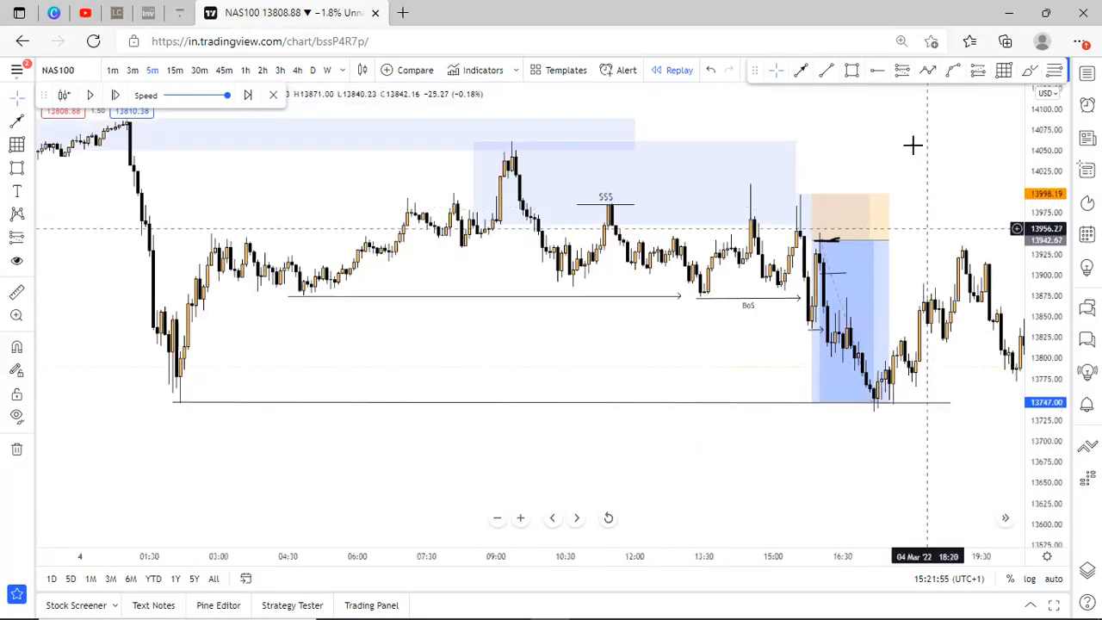
mouse_move(781, 110)
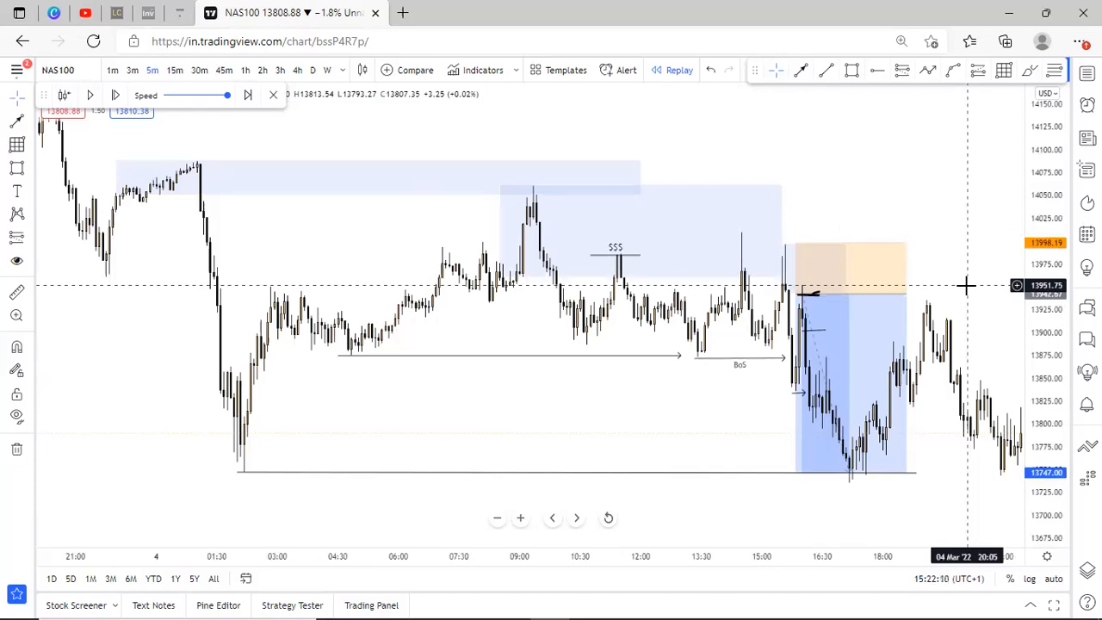
mouse_move(890, 410)
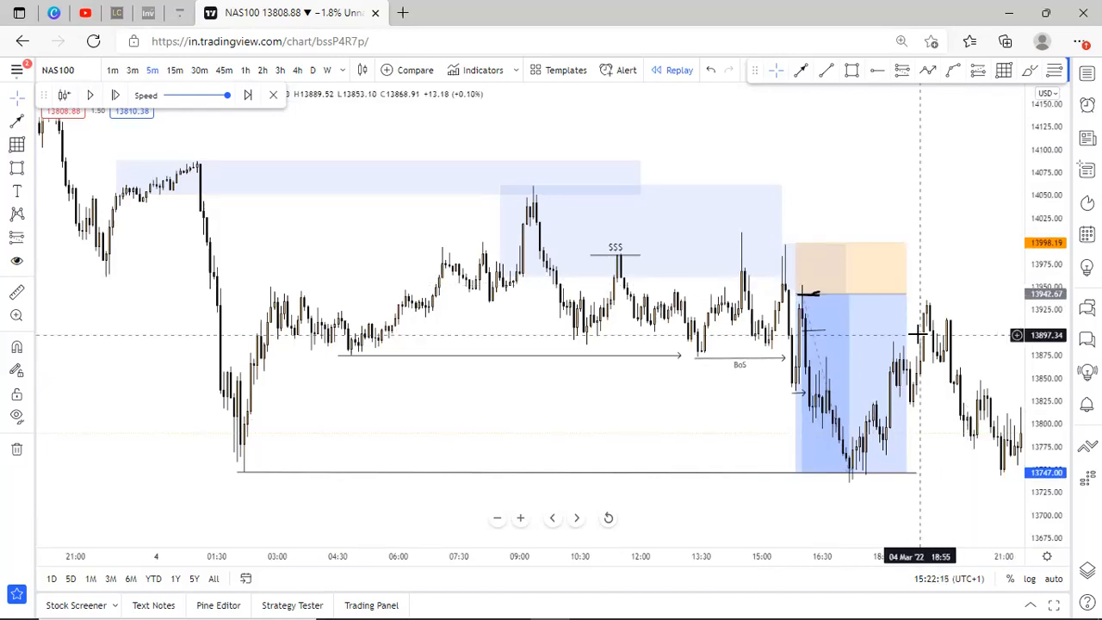
mouse_move(933, 300)
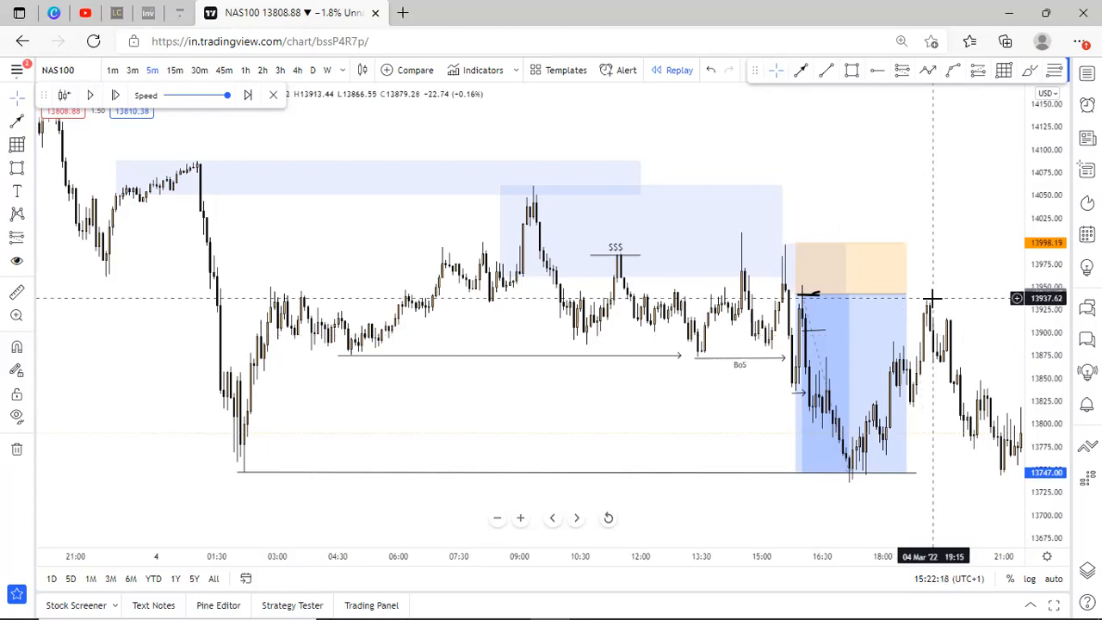